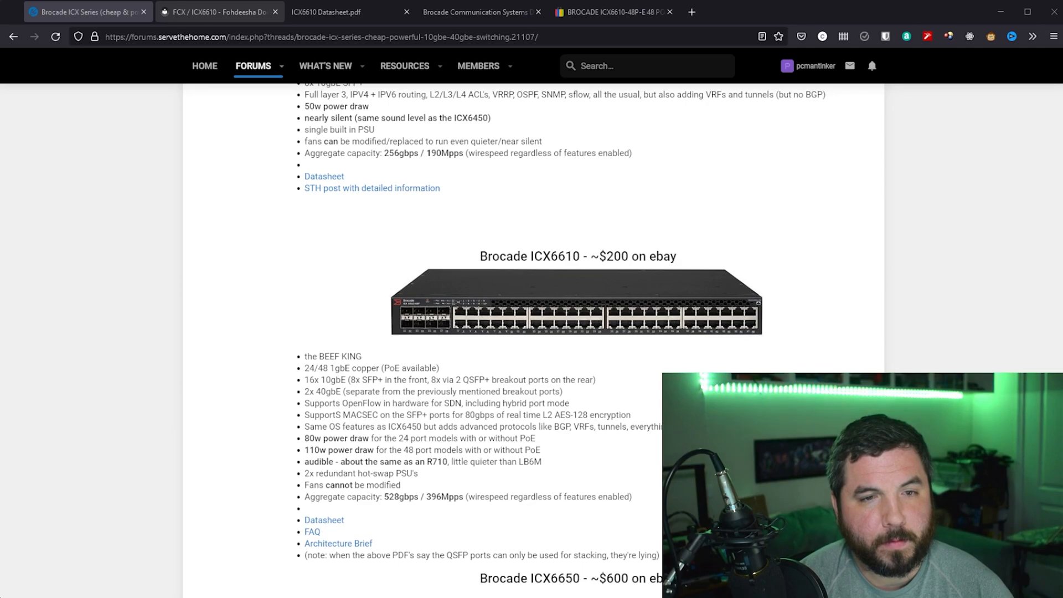
Bring up the 'FCX / ICX6610 - Fohdeesha Docs' tab with the setup guide's Preparation section
click(217, 11)
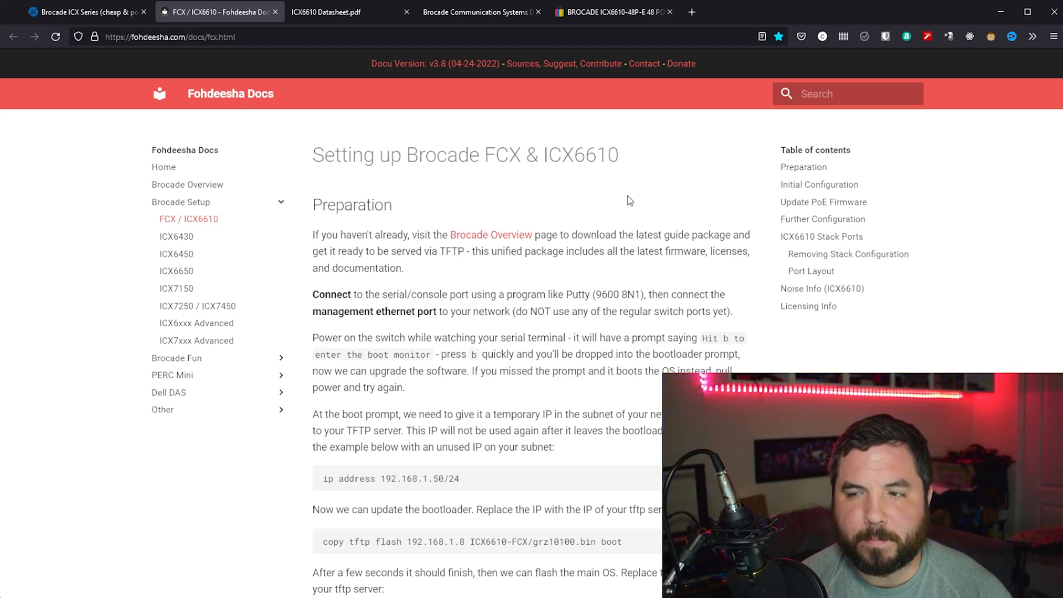
mouse_move(691, 180)
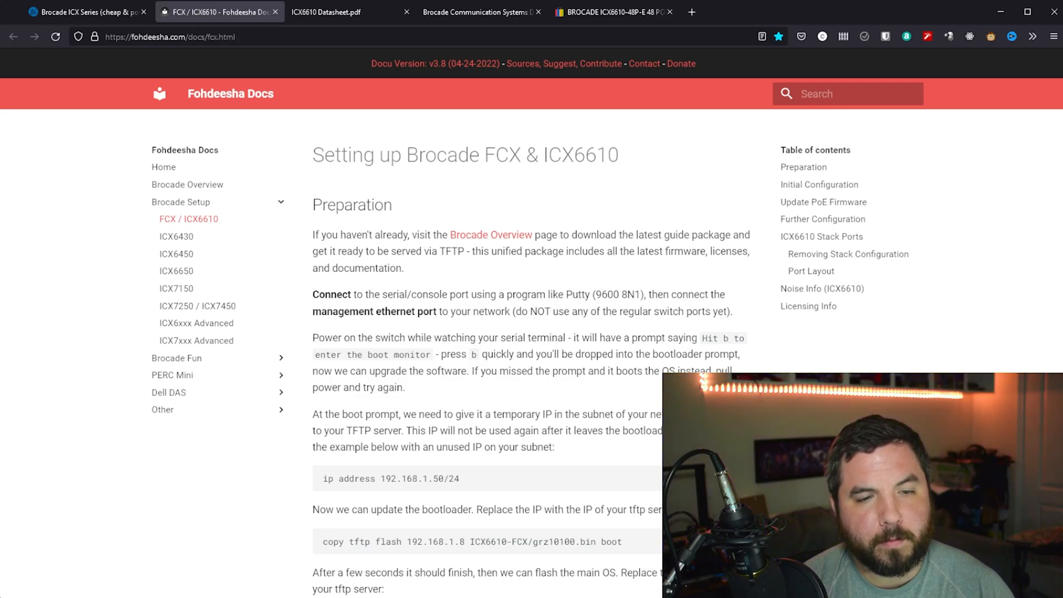
Scroll past the old-bootloader and stack-unconfigure notes to the Initial Configuration heading
scroll(down, 3)
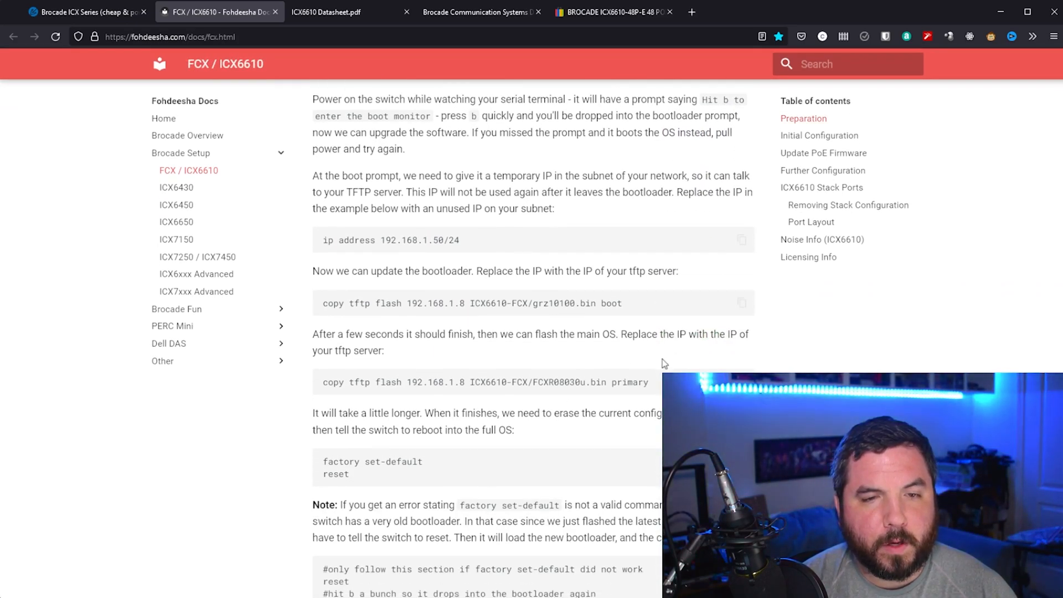
scroll(down, 3)
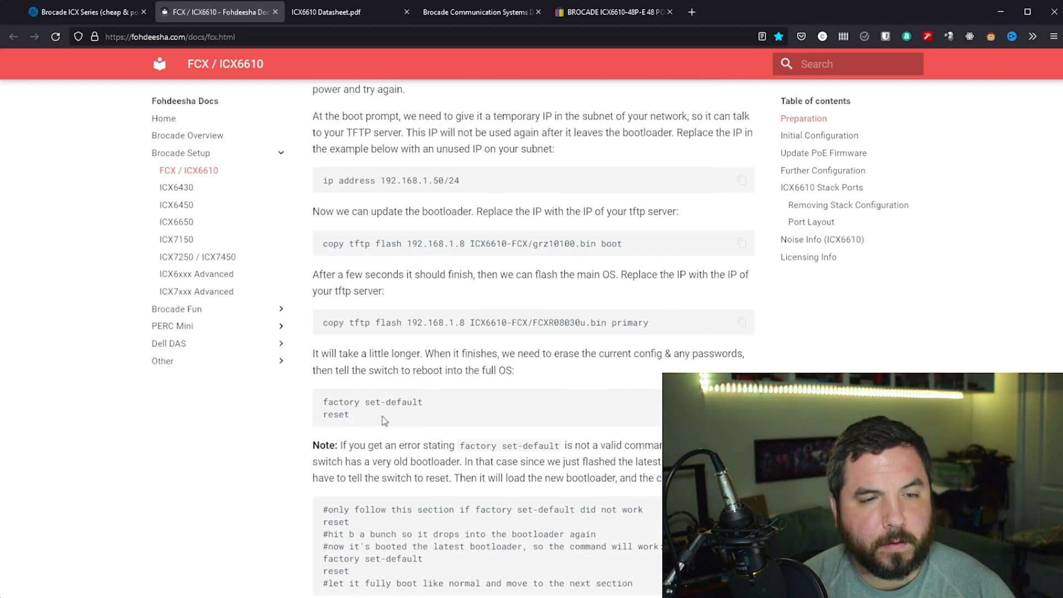
mouse_move(567, 421)
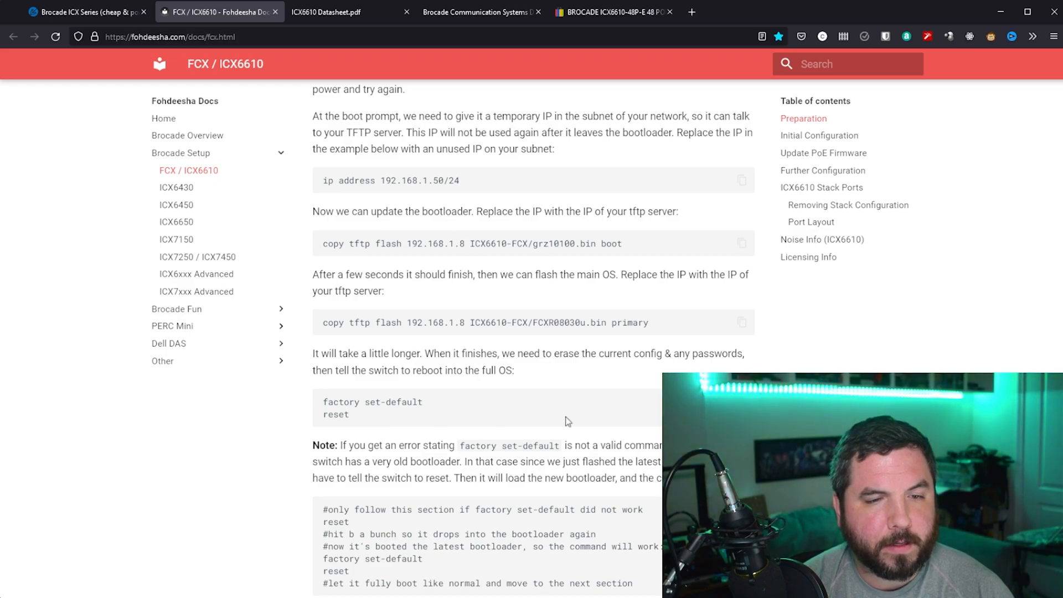
scroll(down, 3)
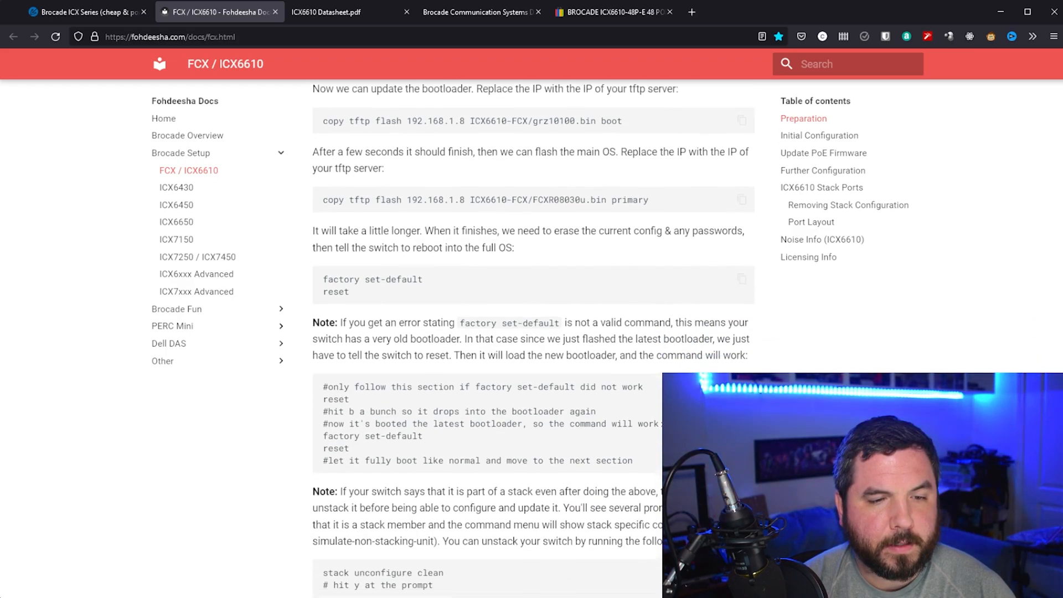
scroll(down, 3)
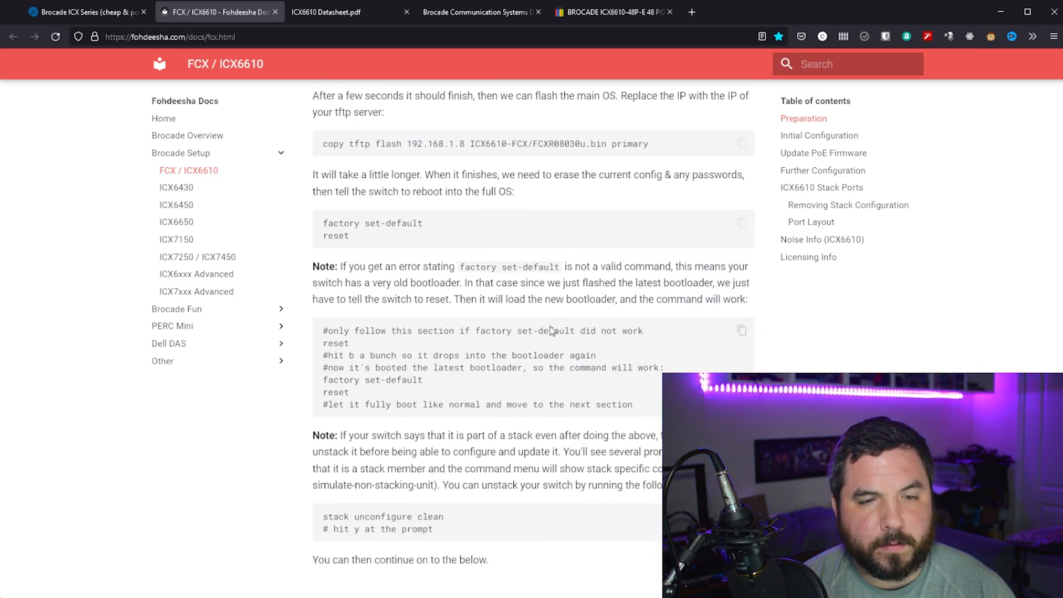
scroll(down, 3)
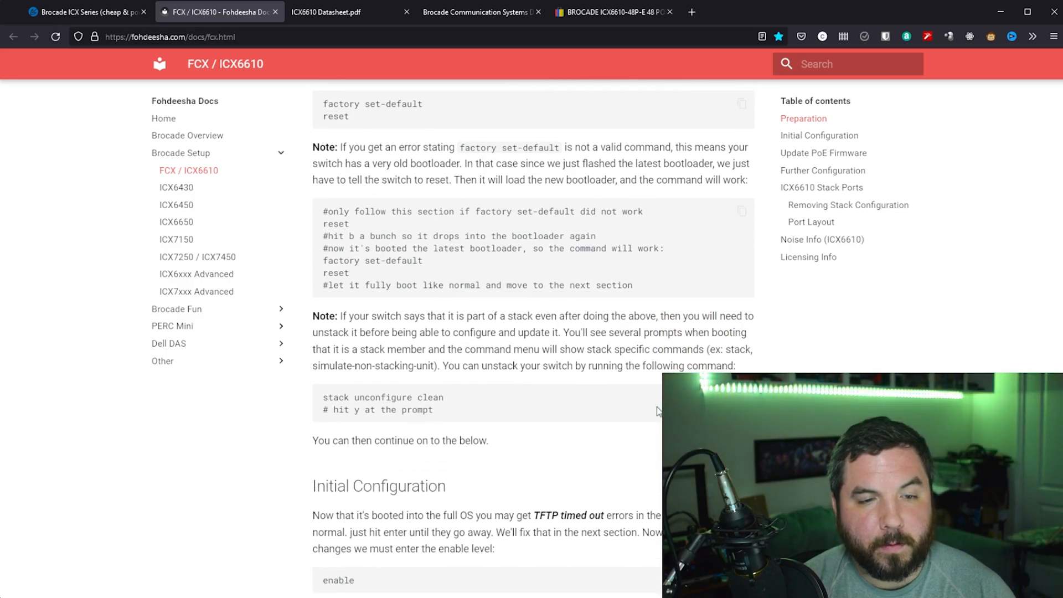
scroll(down, 3)
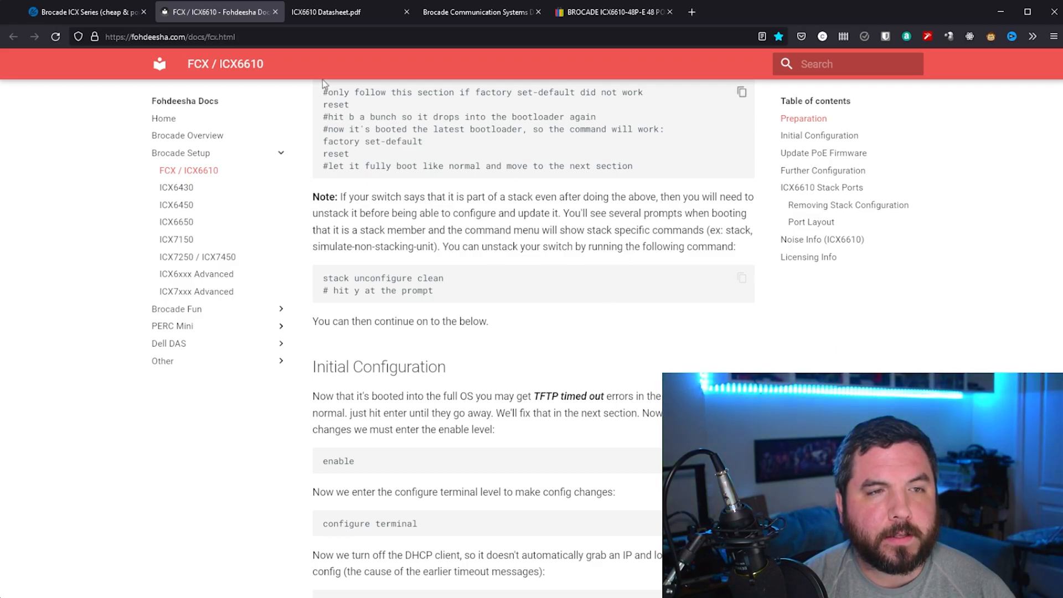
mouse_move(664, 213)
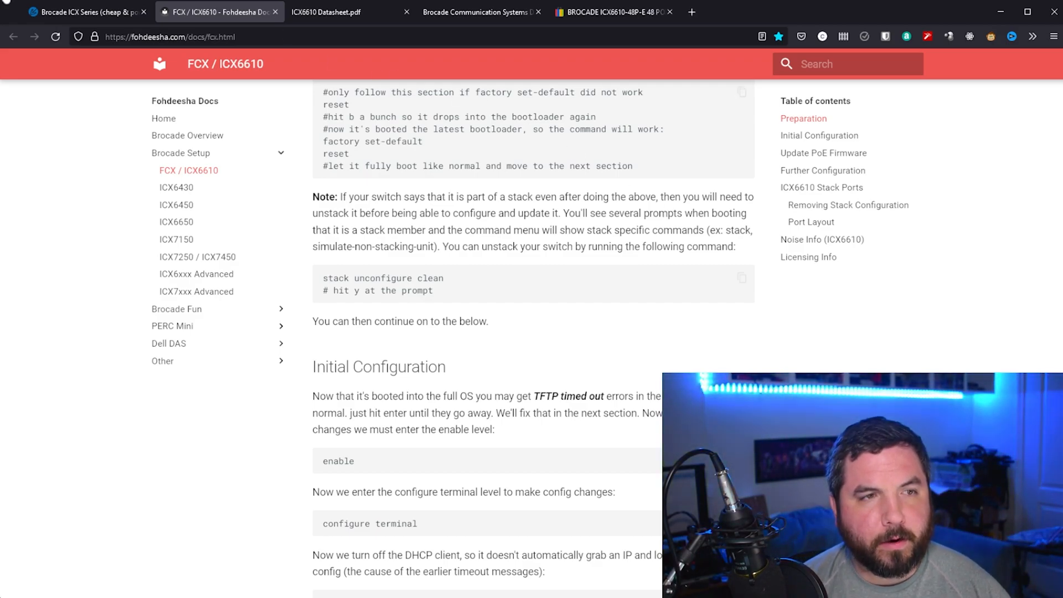
Return to the 'Brocade ICX Series' forum tab showing the ICX6610 specs entry
click(85, 13)
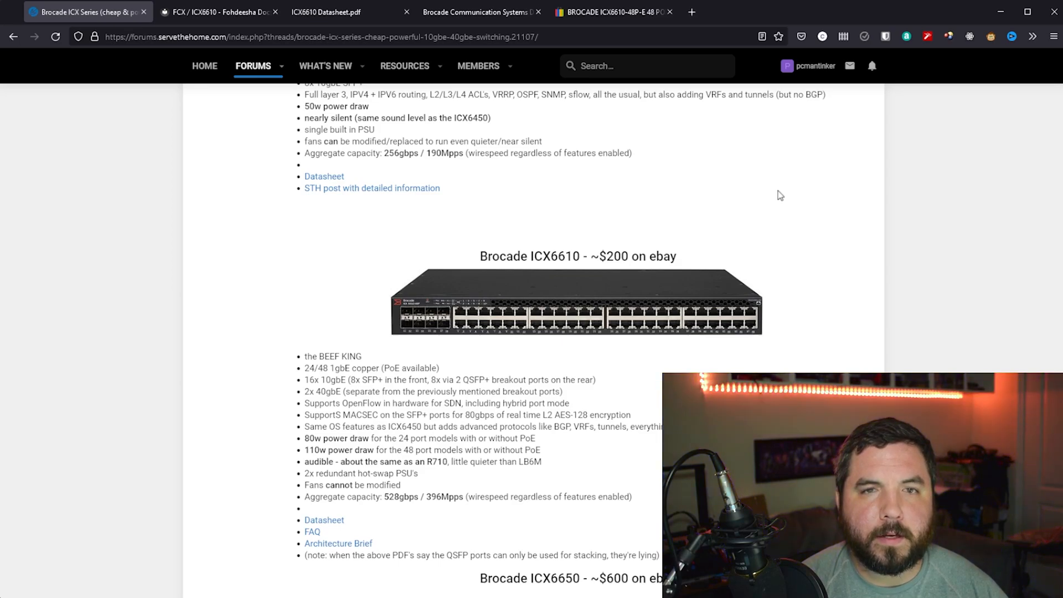
Show the 'Brocade Communication Systems' tab with port 1/2/6 realtime status: up, 40G-full, fiber
click(479, 11)
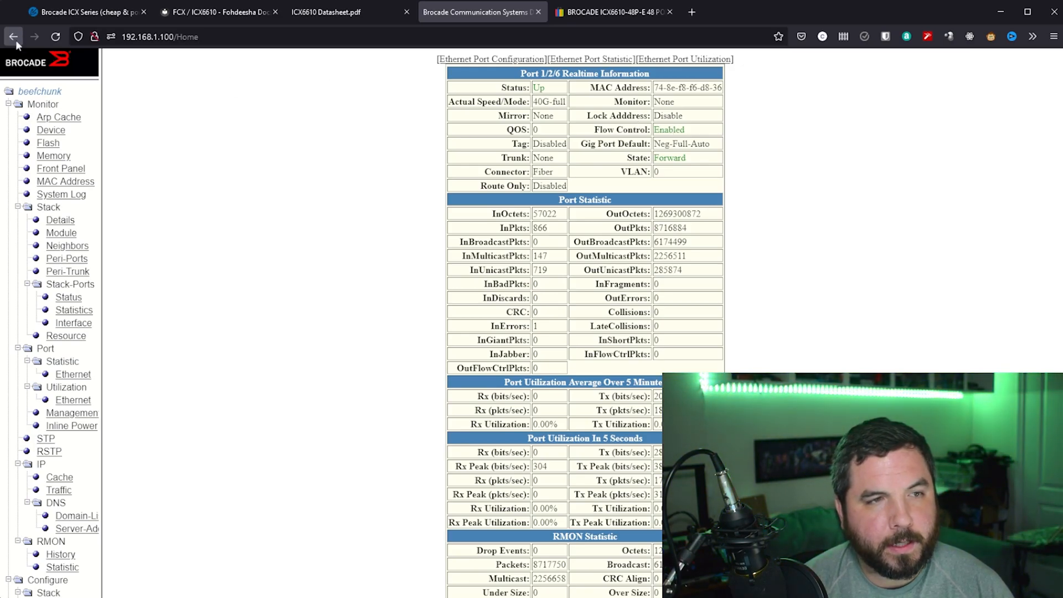
Go to Front Panel under Monitor to view the ICX6610-48P front and back panel graphic
click(13, 38)
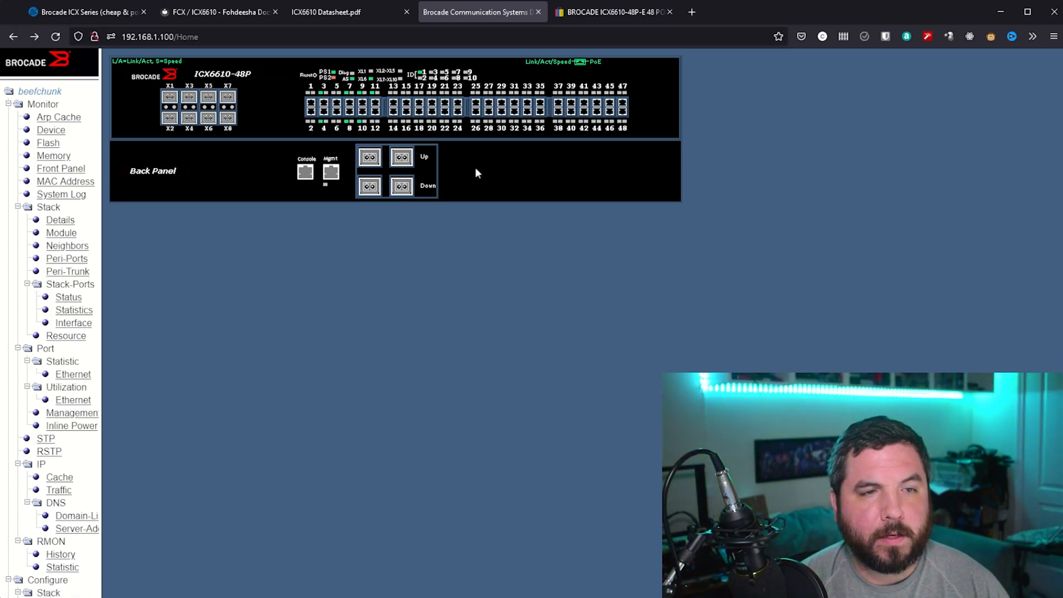
mouse_move(452, 177)
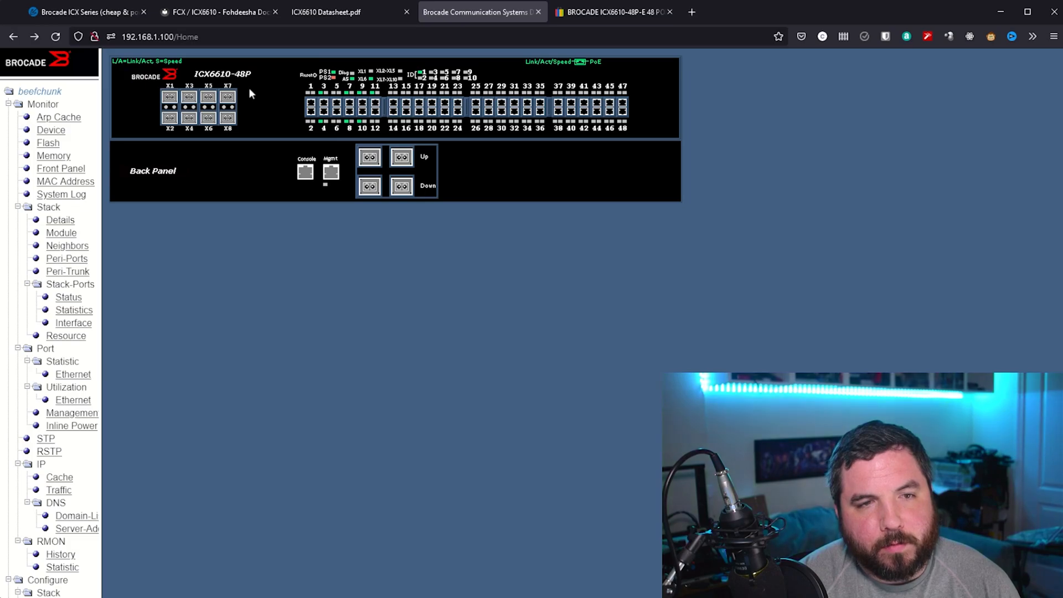
Return to the Fohdeesha guide and scroll to the rear Port Layout diagram and Noise Info section
click(211, 11)
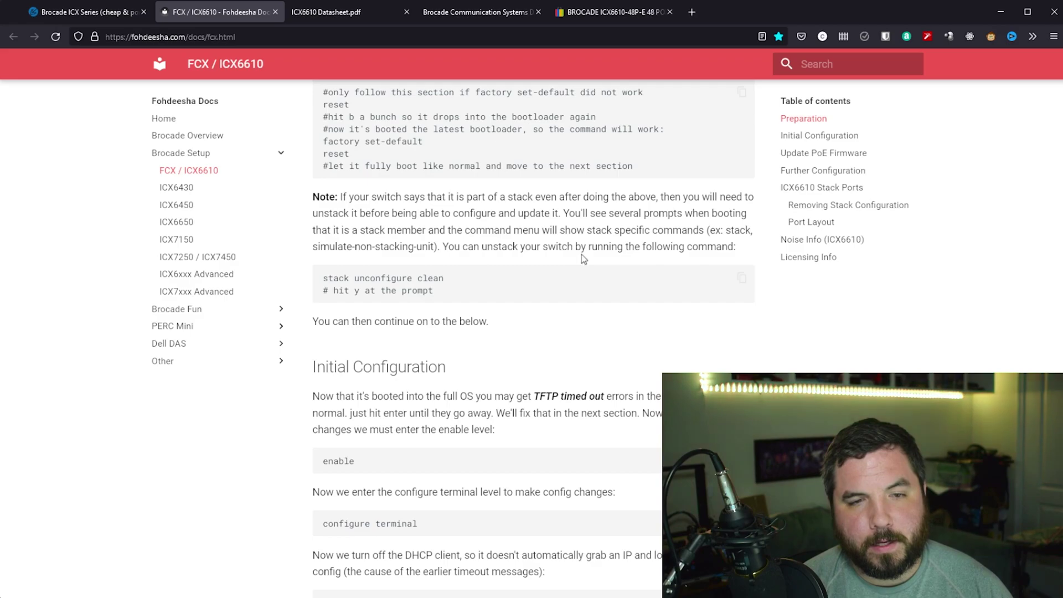
scroll(down, 3)
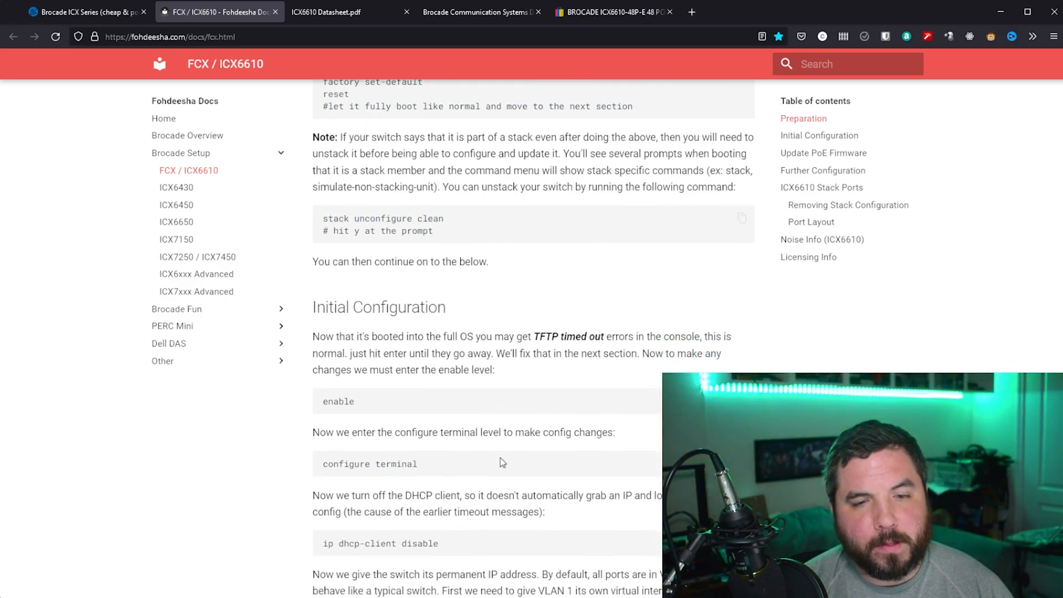
scroll(down, 3)
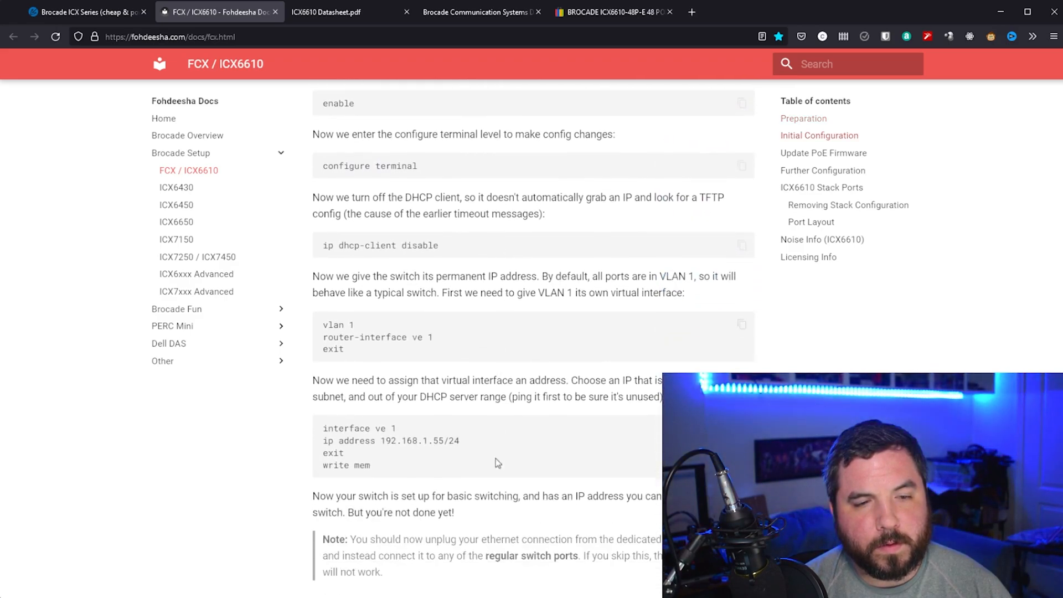
scroll(down, 3)
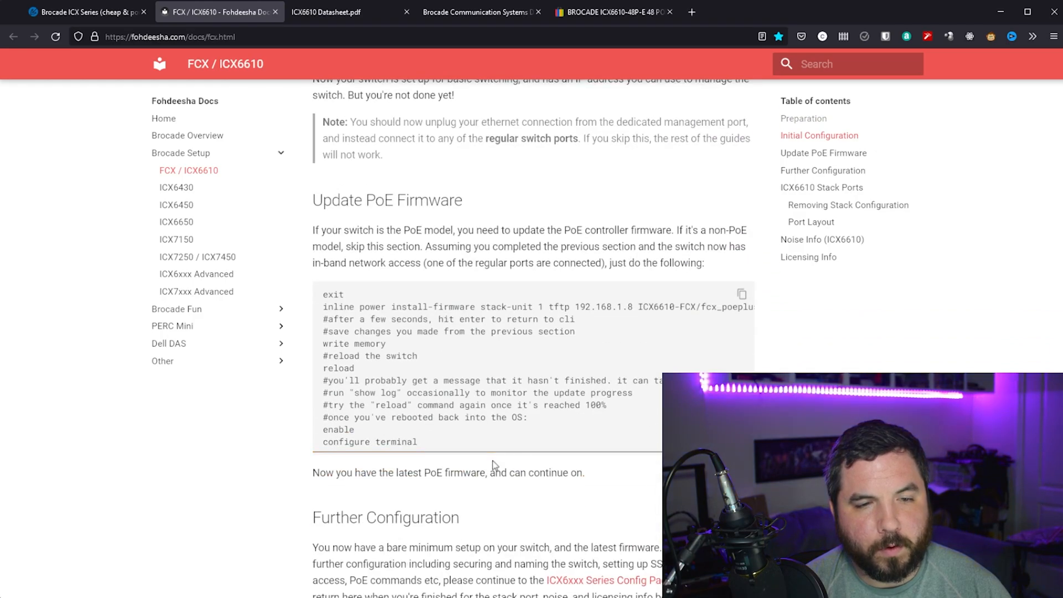
scroll(down, 3)
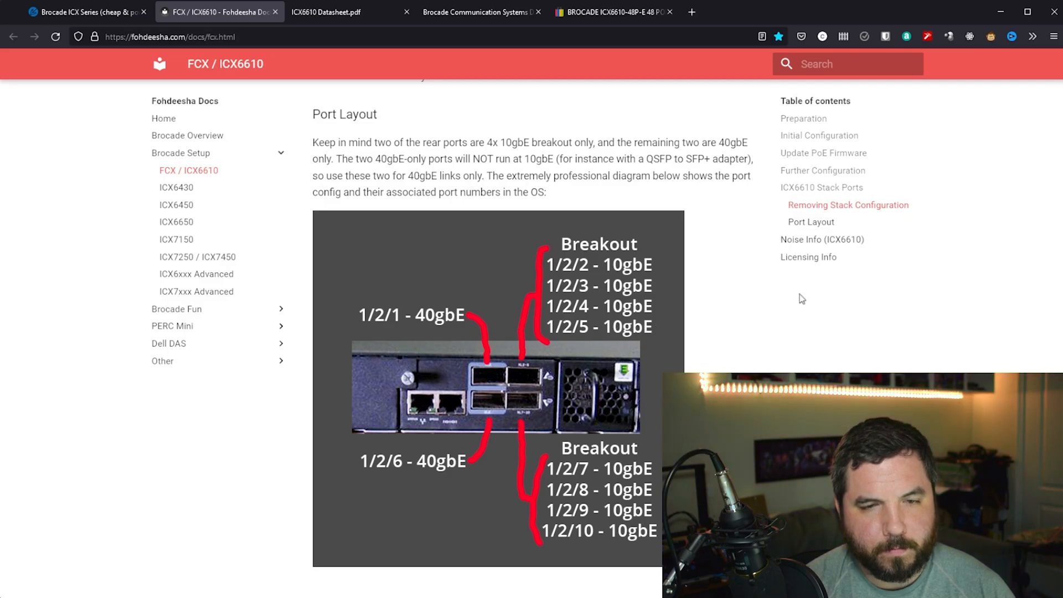
scroll(down, 3)
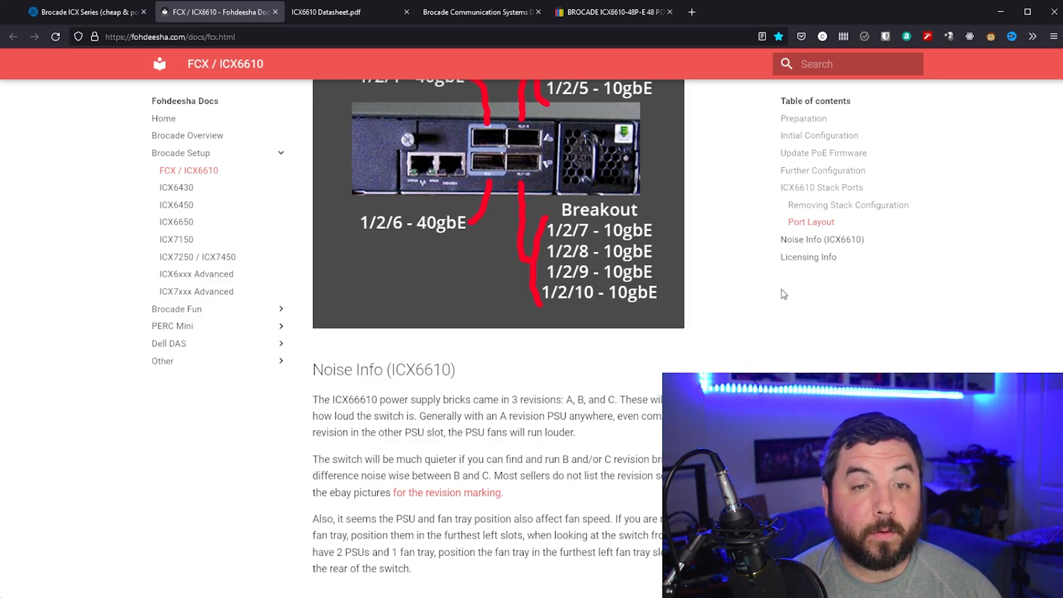
mouse_move(817, 294)
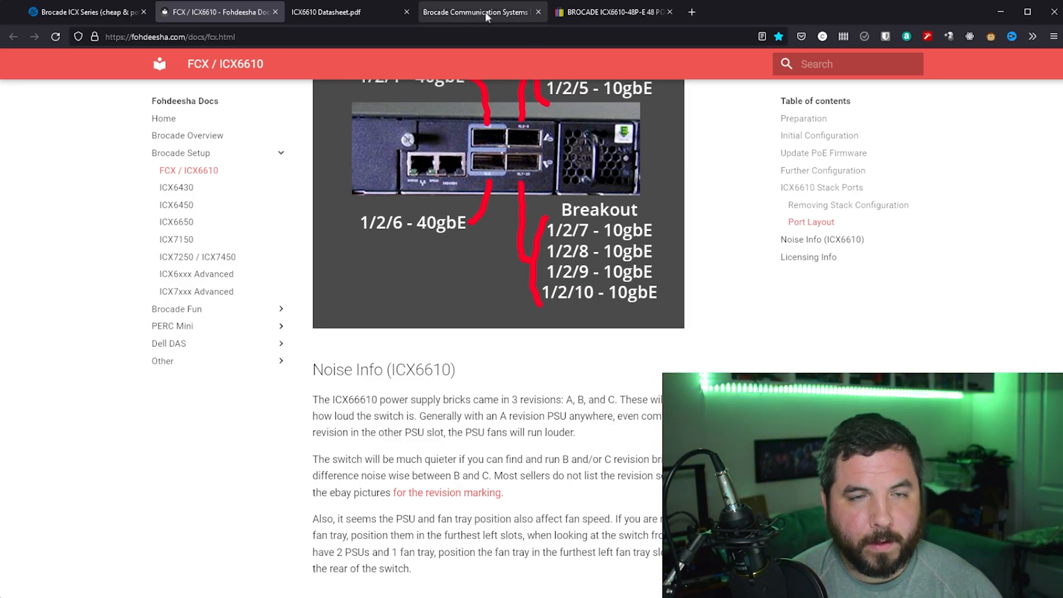
click(611, 12)
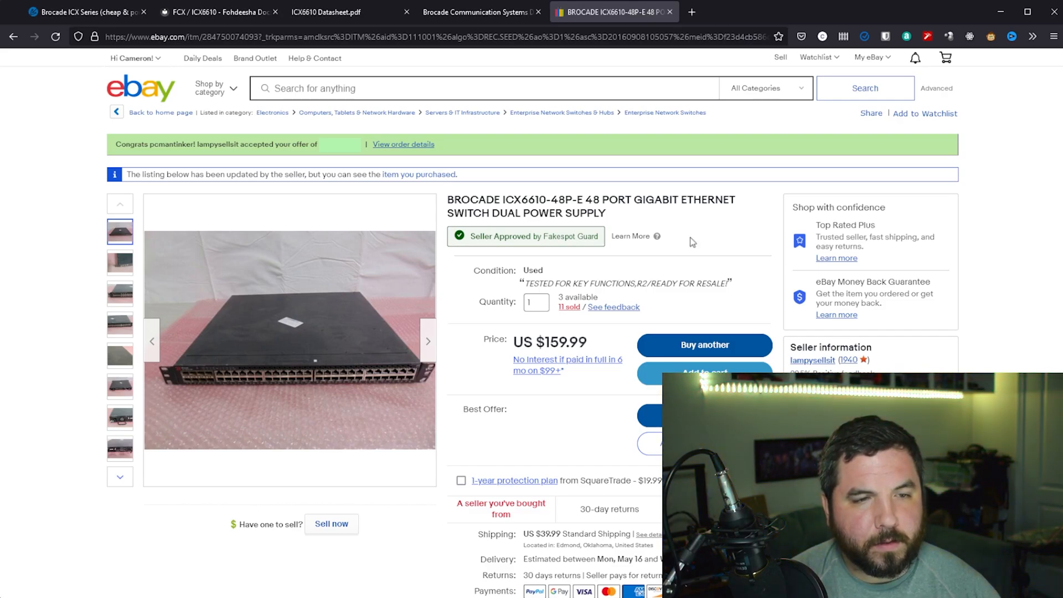
mouse_move(376, 391)
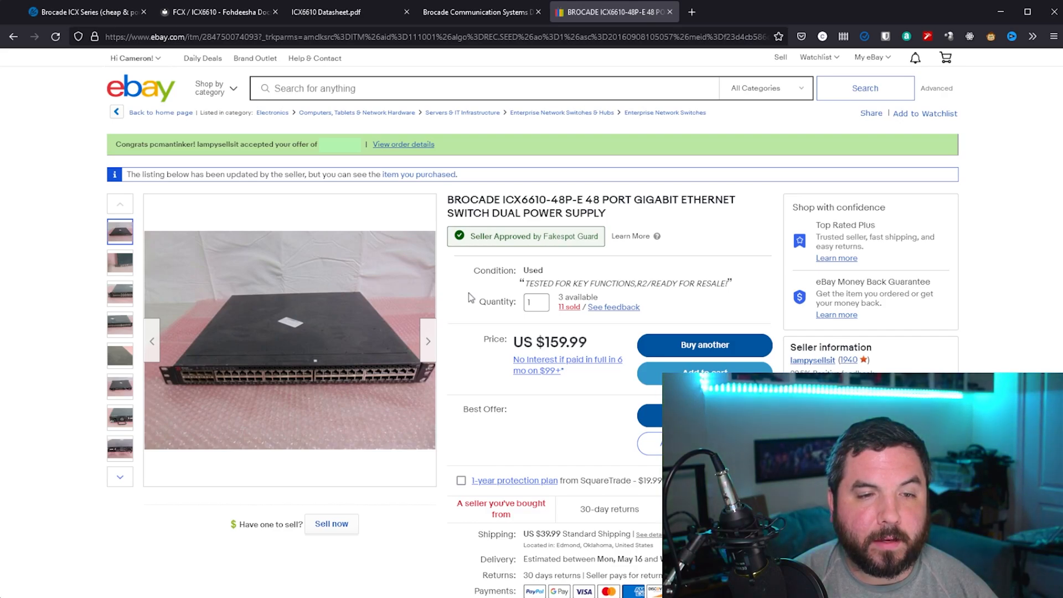
mouse_move(261, 395)
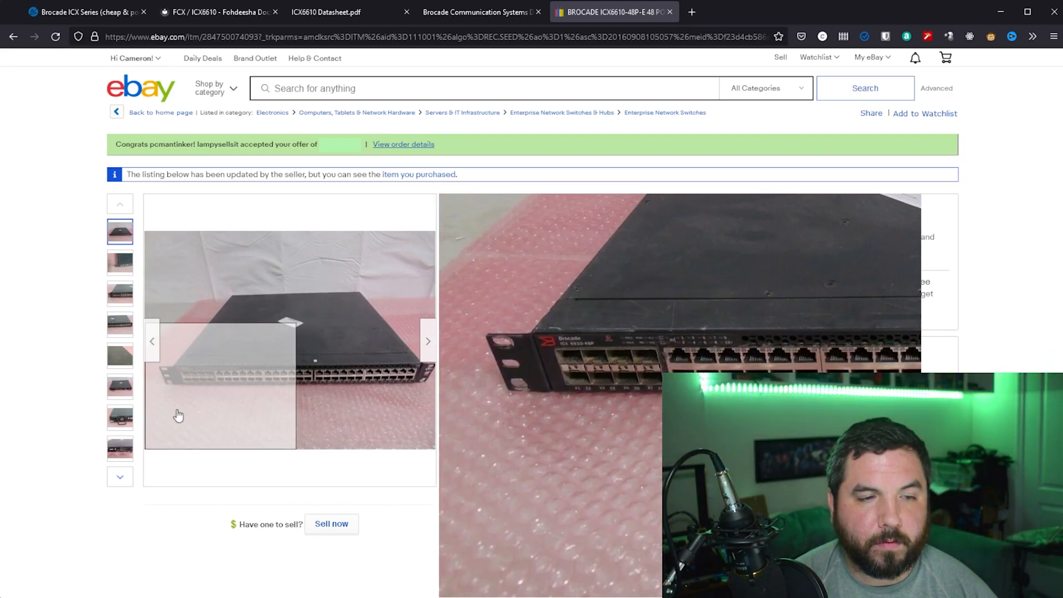
Select the last gallery thumbnail to show the ICX6610-48P-E rear-panel photo with uplink ports
click(120, 449)
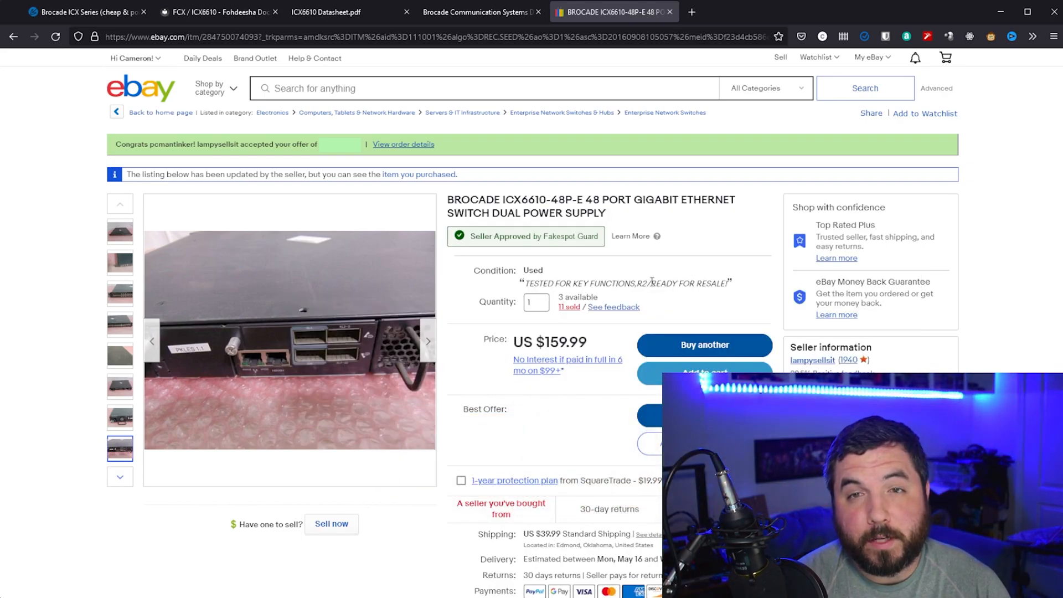
mouse_move(733, 252)
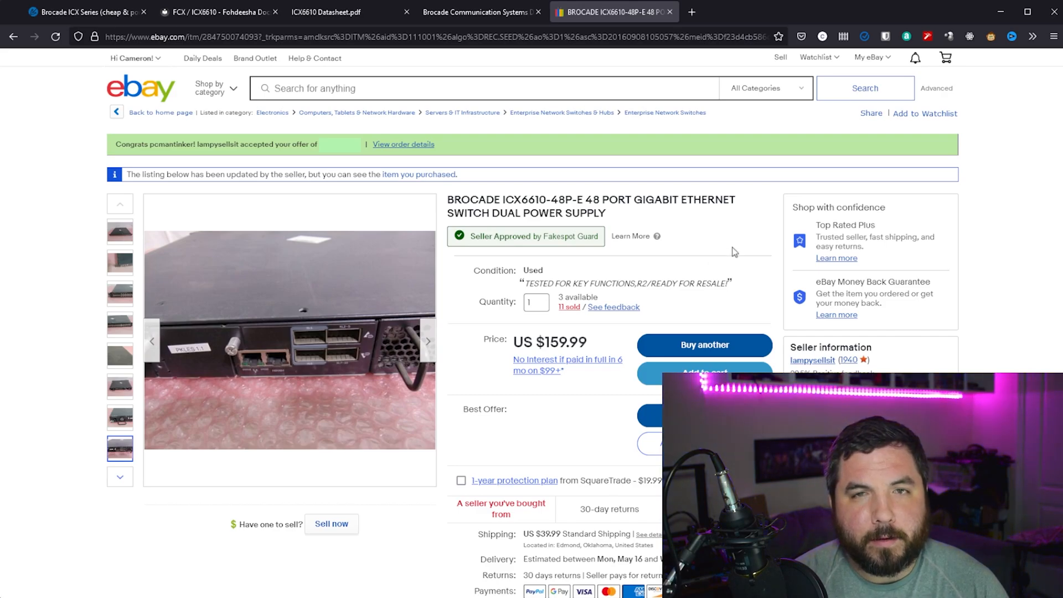